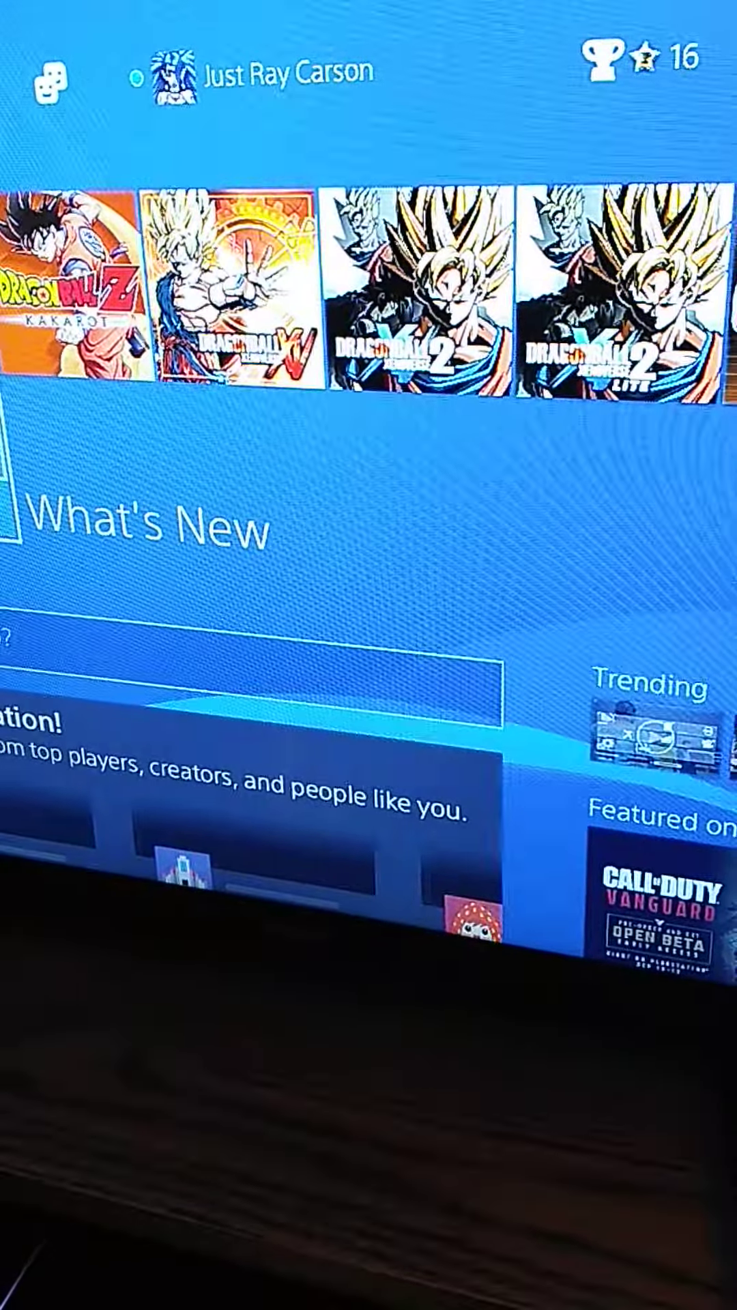
scroll(right, 3)
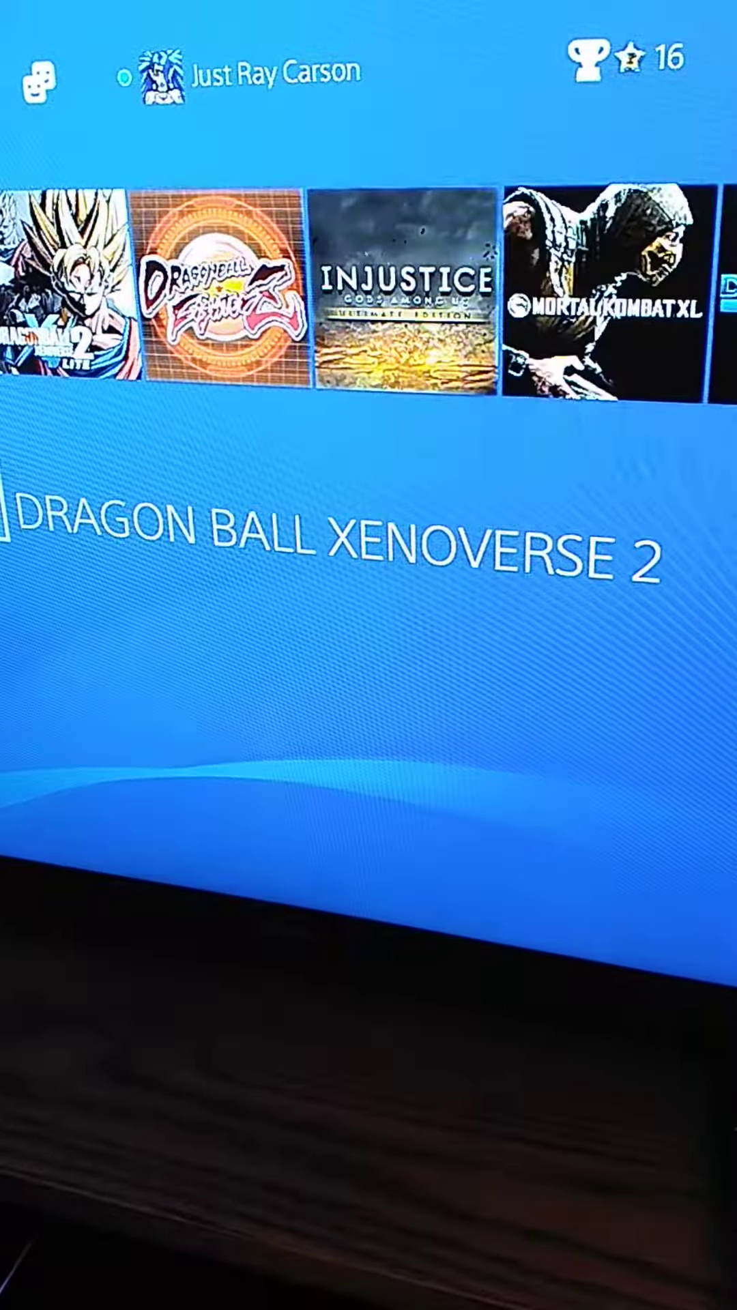
scroll(right, 3)
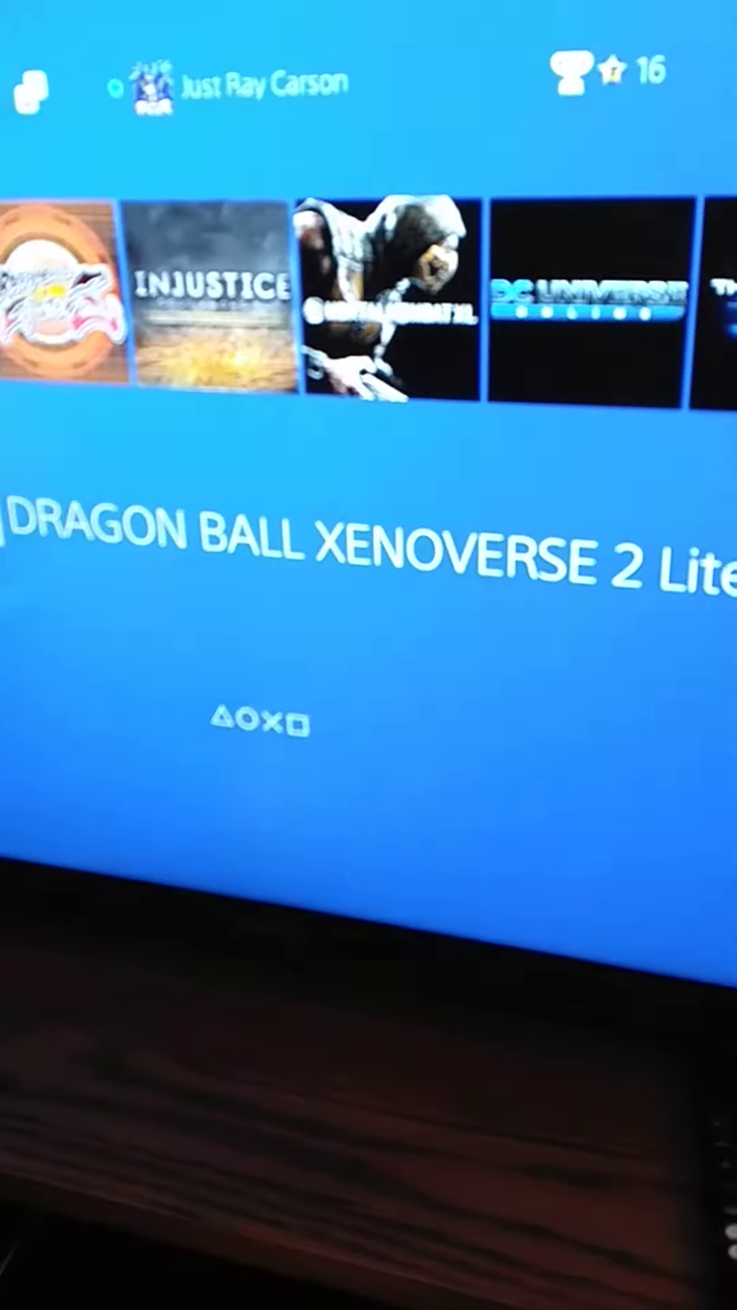
scroll(right, 3)
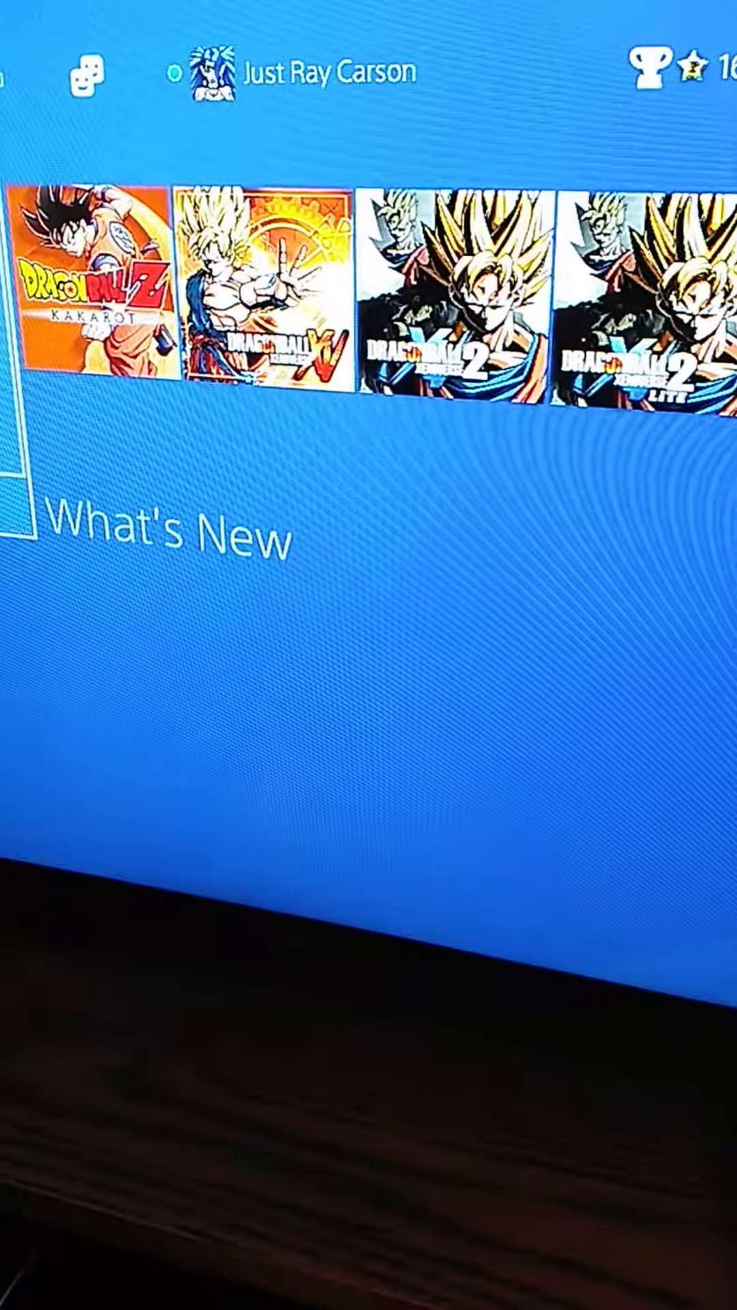
scroll(right, 3)
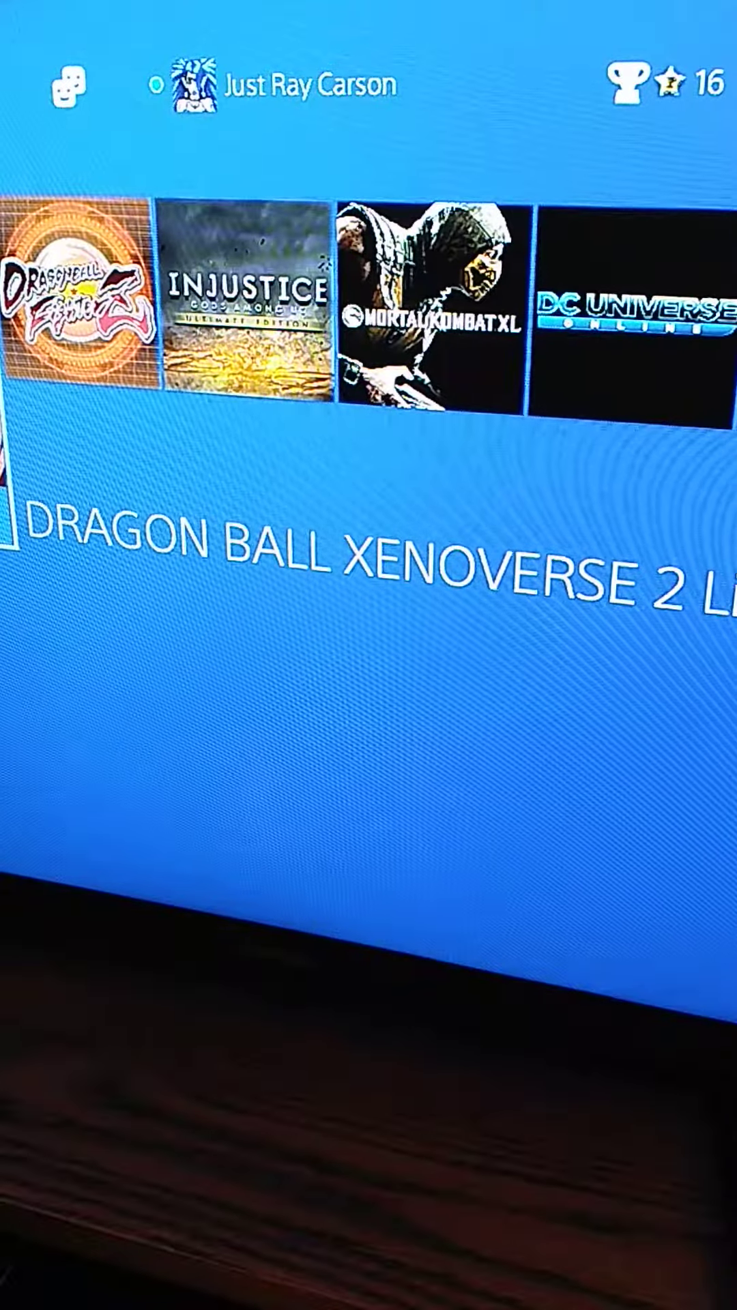
scroll(left, 3)
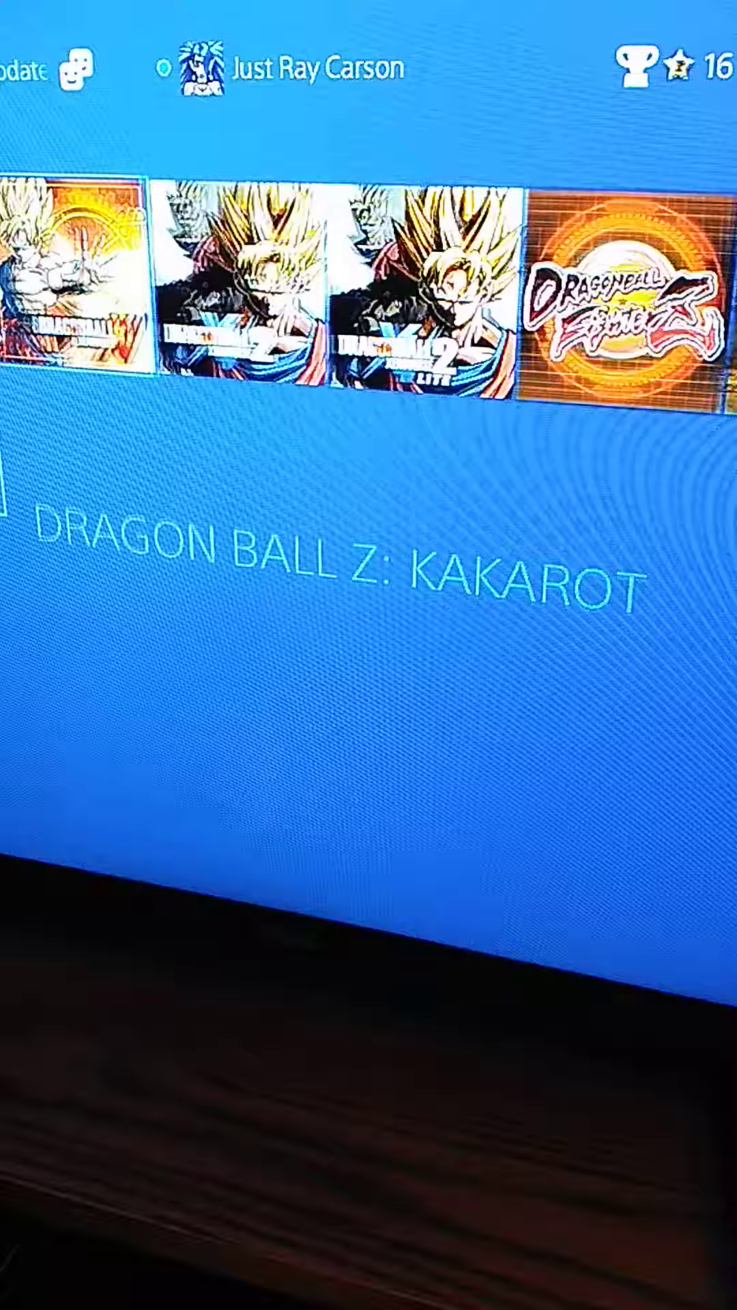
scroll(right, 3)
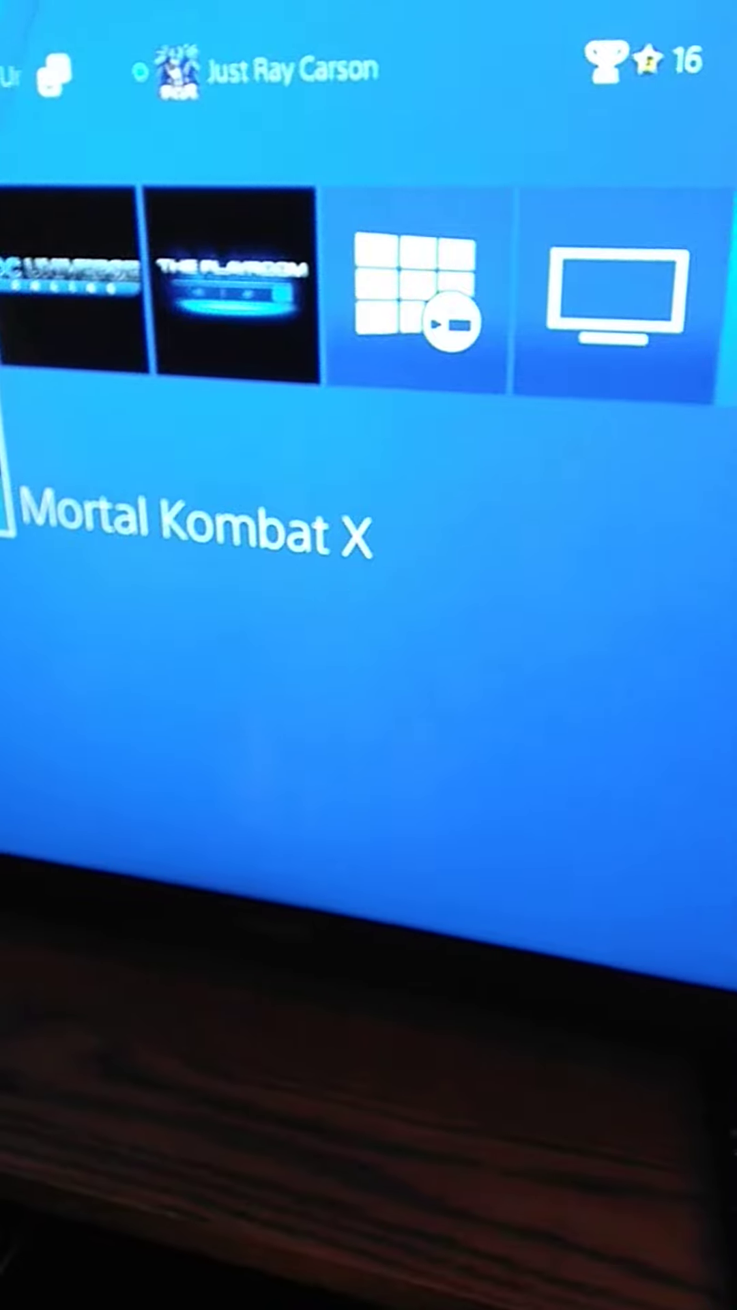